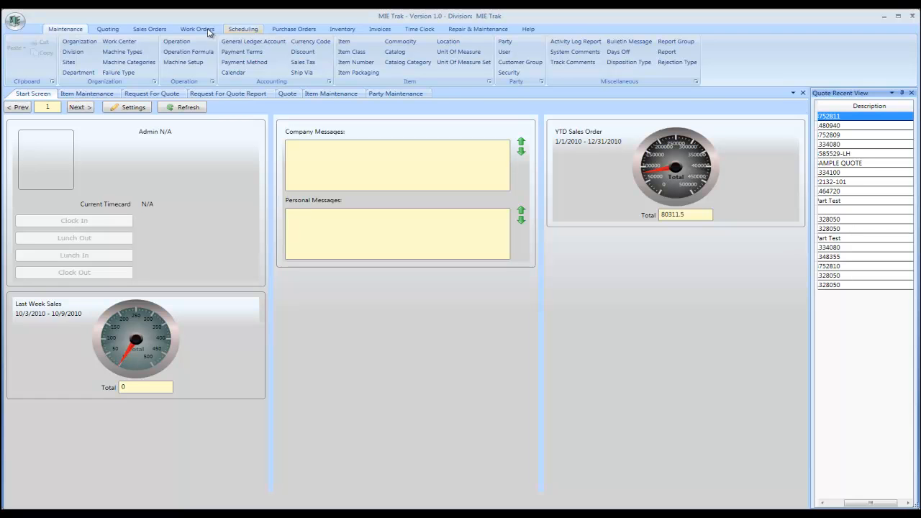
Tour the sales order, scheduling and purchase order modules, then open Item Maintenance for 3585529-LH.
left_click(66, 29)
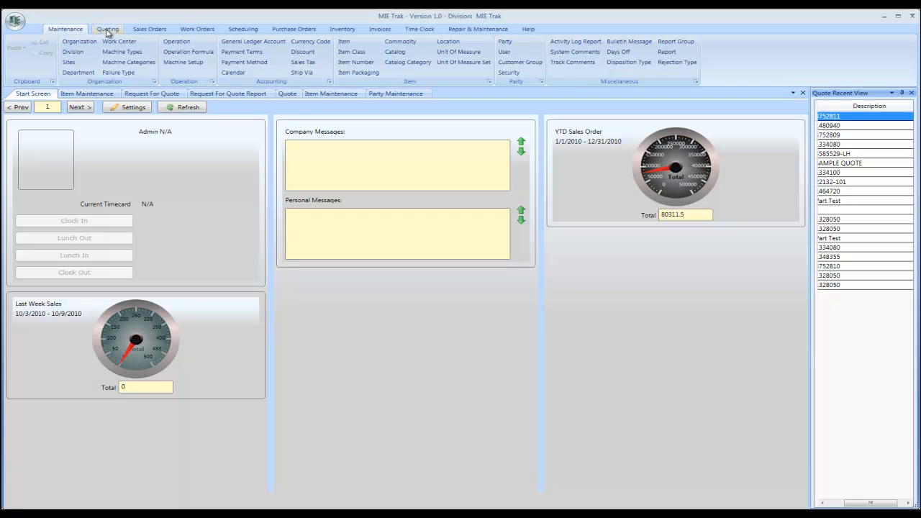
left_click(149, 28)
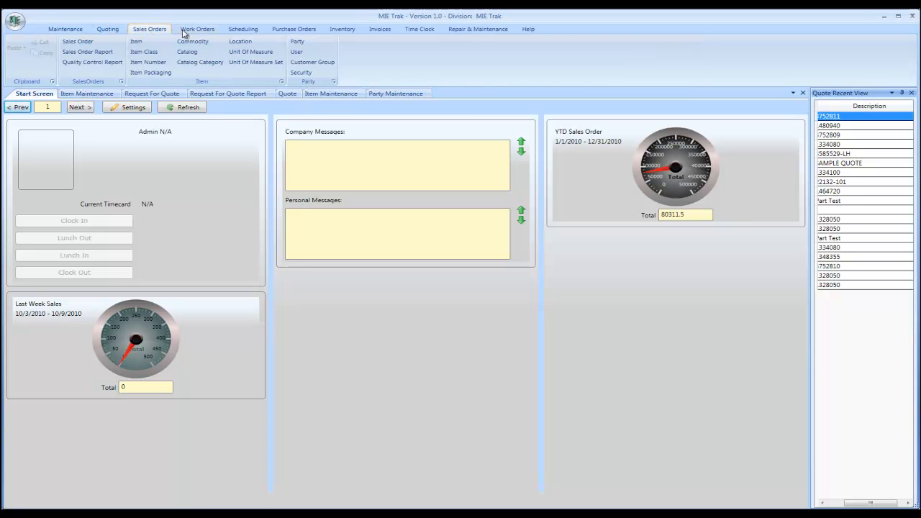
left_click(247, 29)
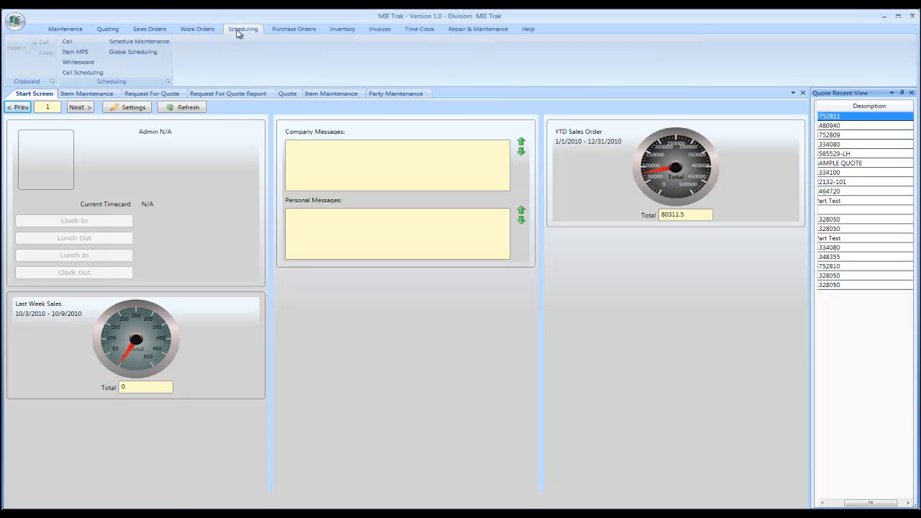
left_click(291, 29)
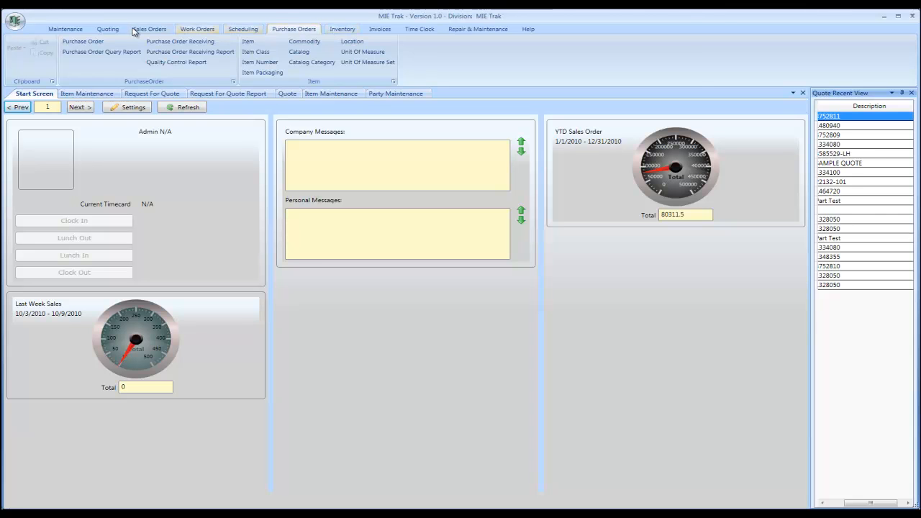
left_click(71, 29)
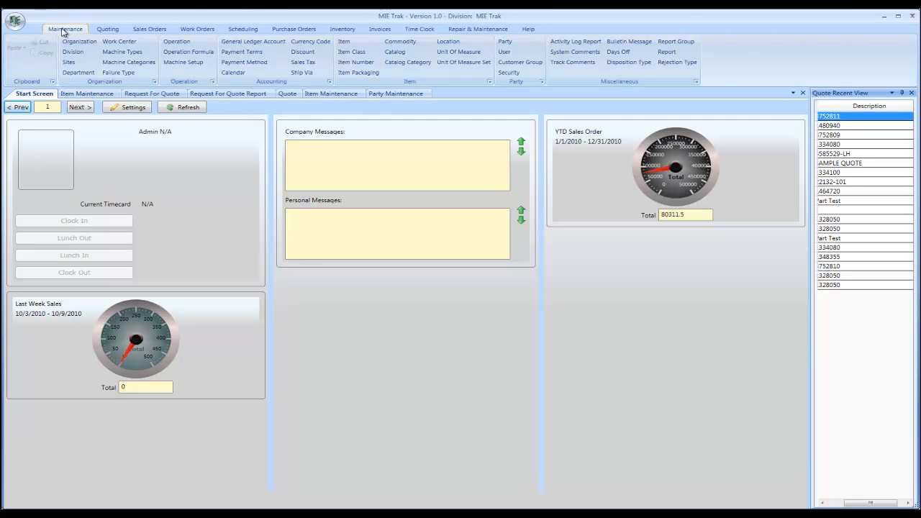
mouse_move(75, 28)
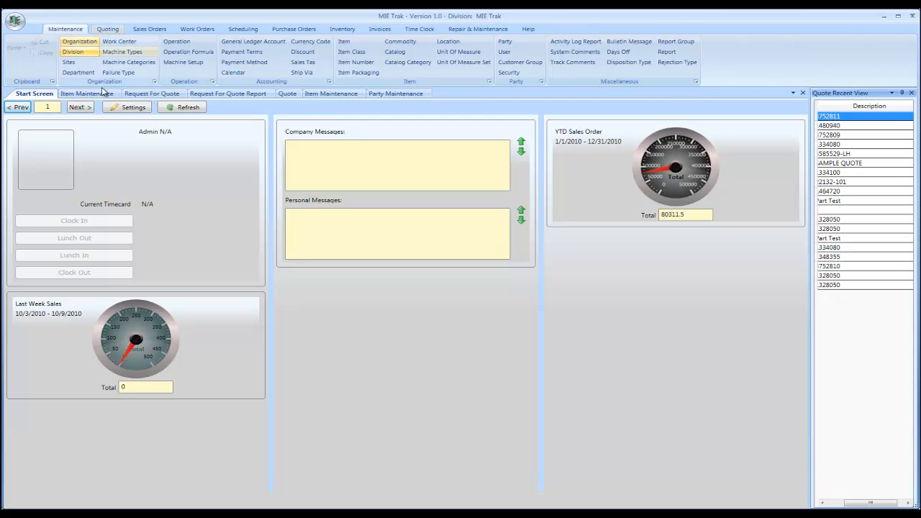
left_click(88, 94)
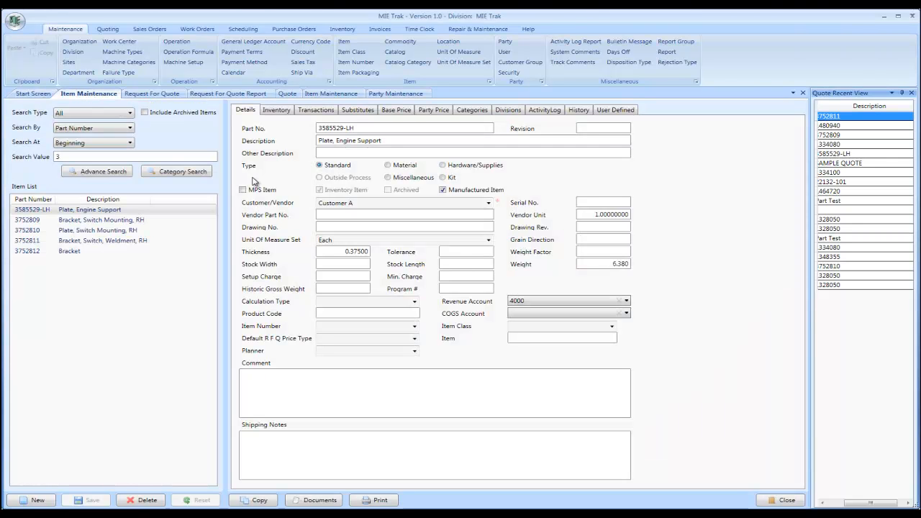
mouse_move(131, 331)
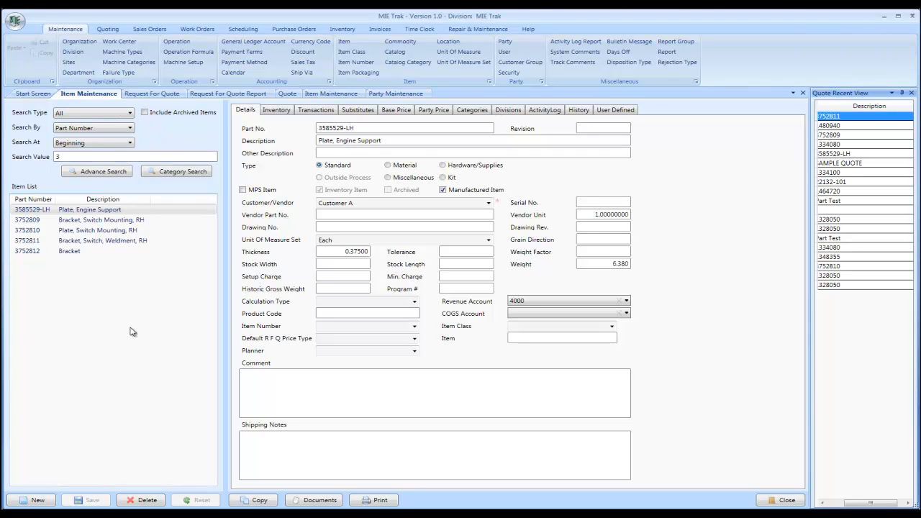
mouse_move(127, 317)
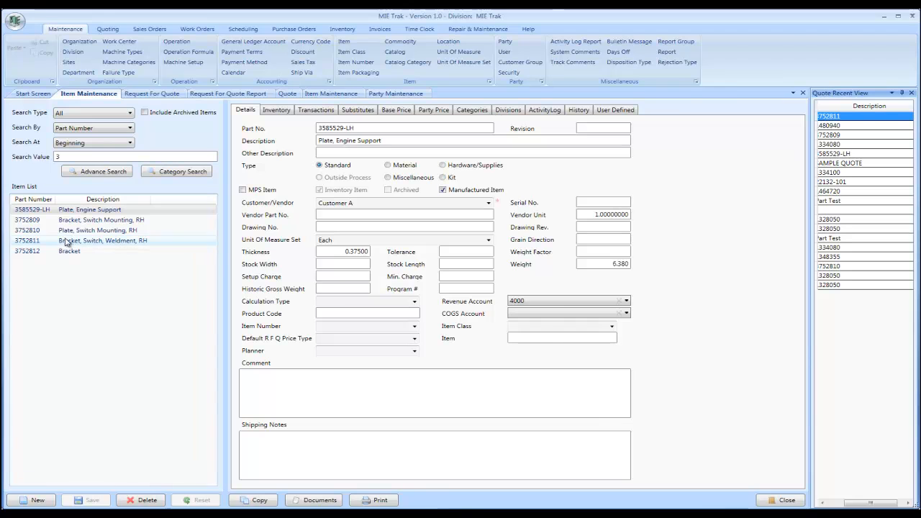
left_click(98, 230)
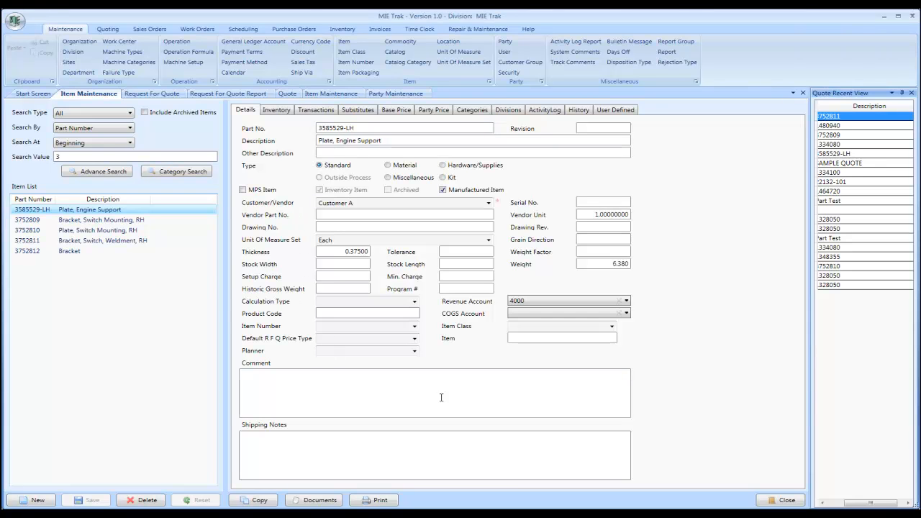
mouse_move(650, 405)
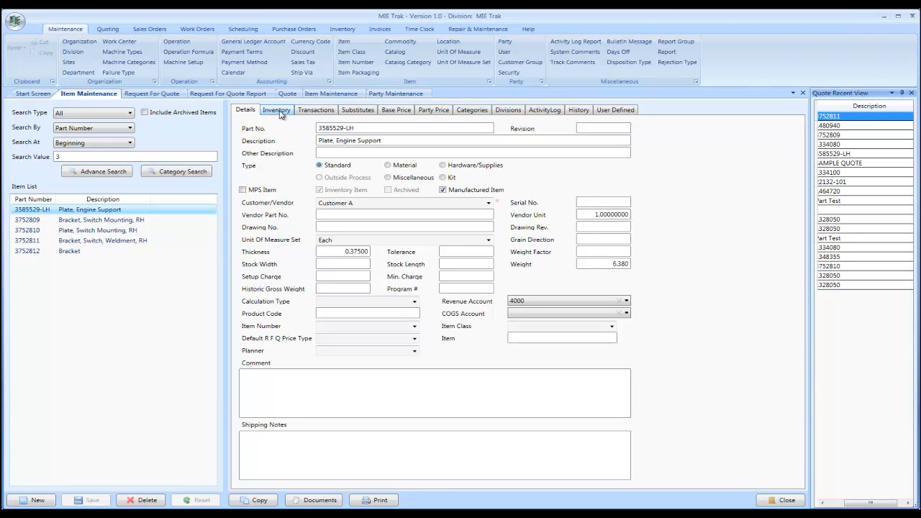
left_click(277, 109)
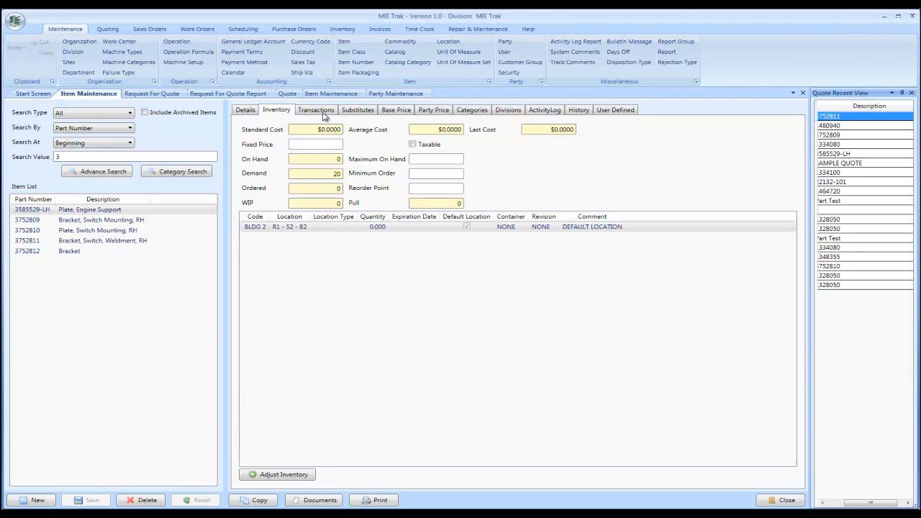
left_click(316, 110)
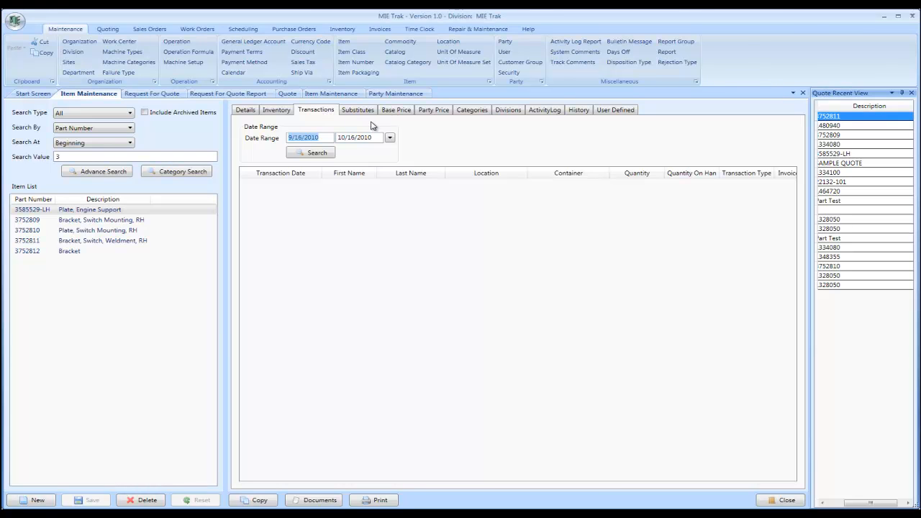
left_click(357, 109)
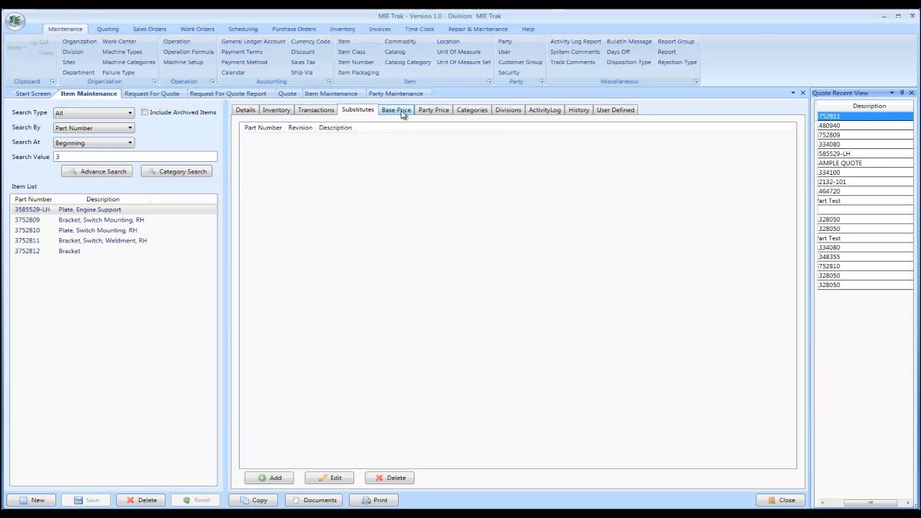
left_click(396, 109)
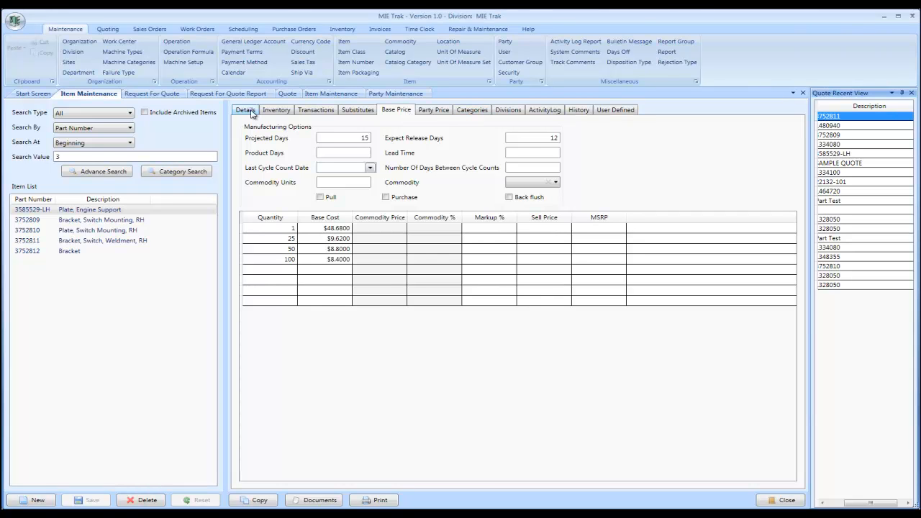
left_click(245, 109)
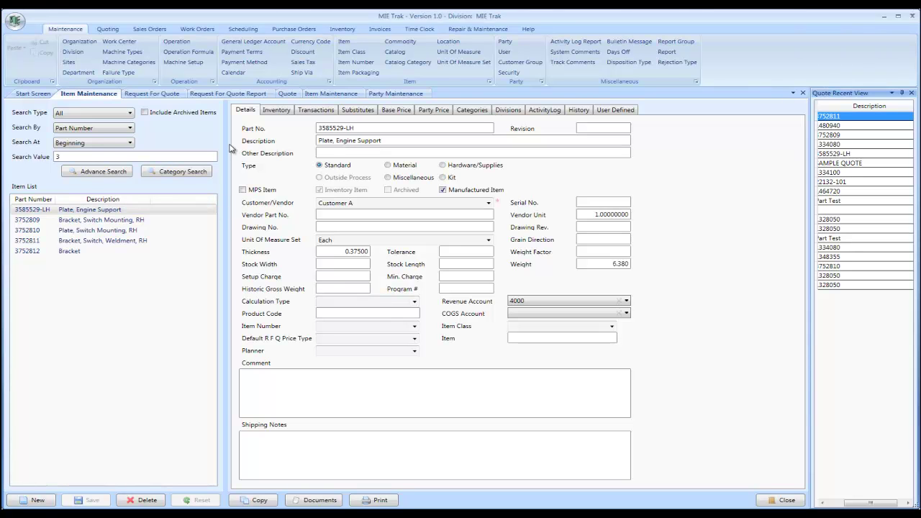
mouse_move(151, 93)
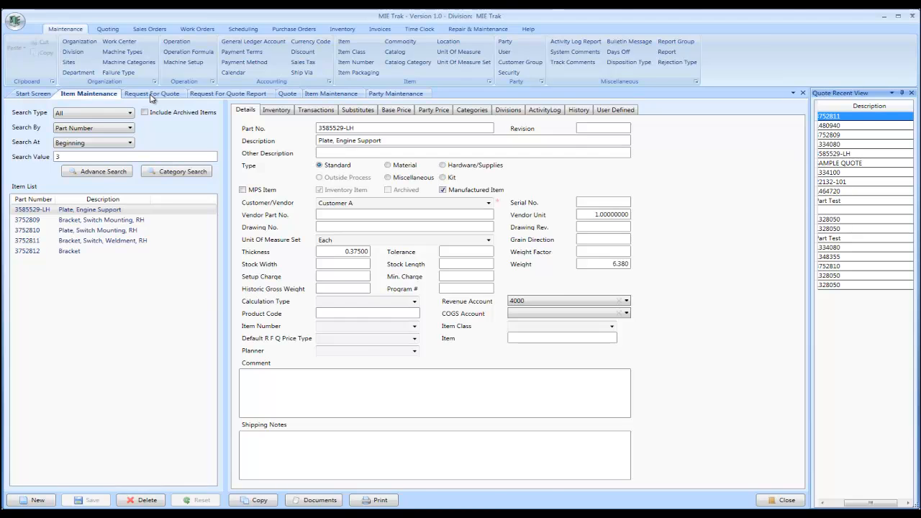
Open the Request For Quote screen showing draft RFQ 11 for Customer C.
left_click(152, 94)
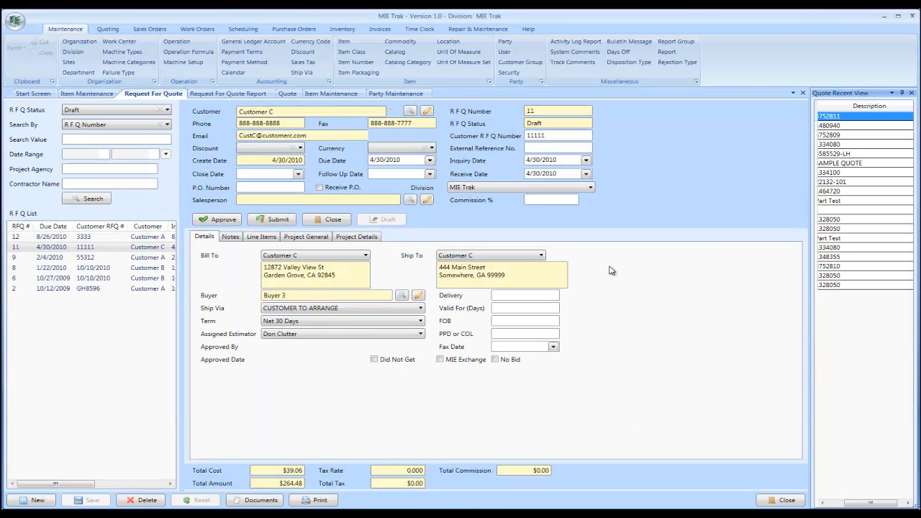
mouse_move(626, 222)
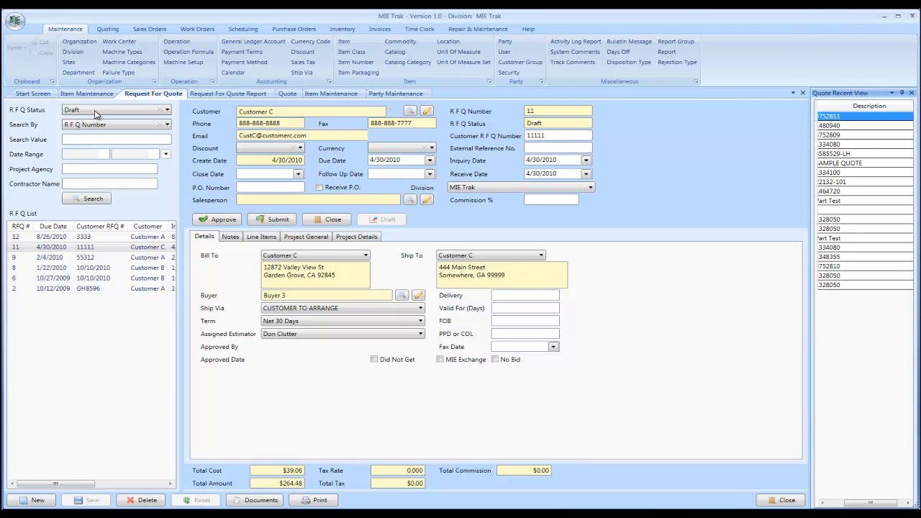
mouse_move(584, 198)
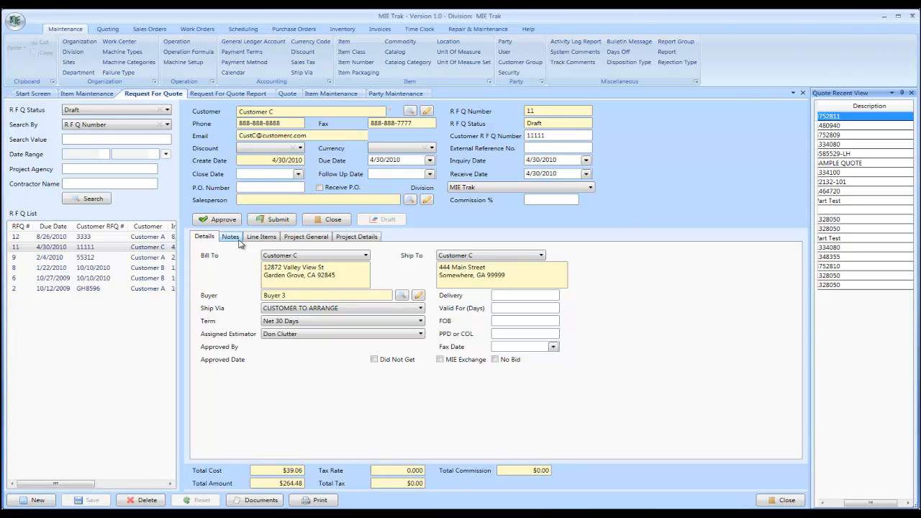
Show RFQ 11's two quoted parts, including Plate, Engine Support at quantity 1.
left_click(261, 236)
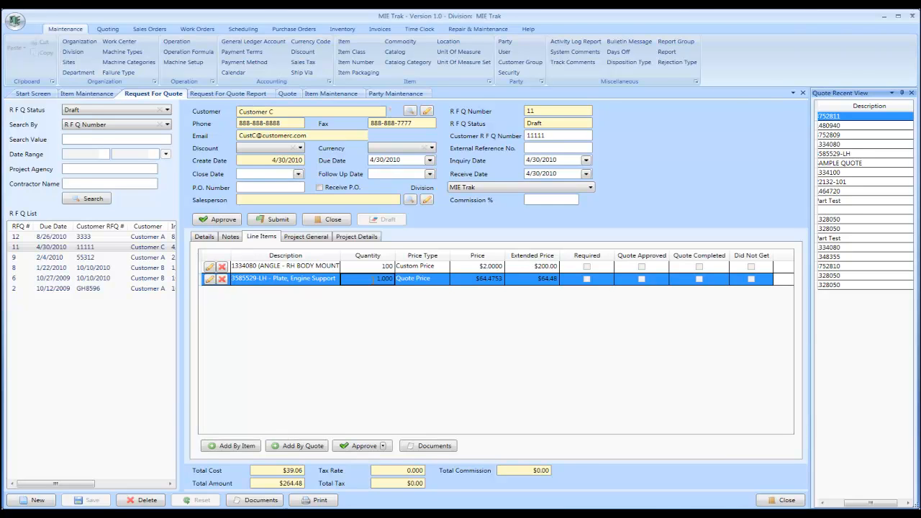
mouse_move(411, 251)
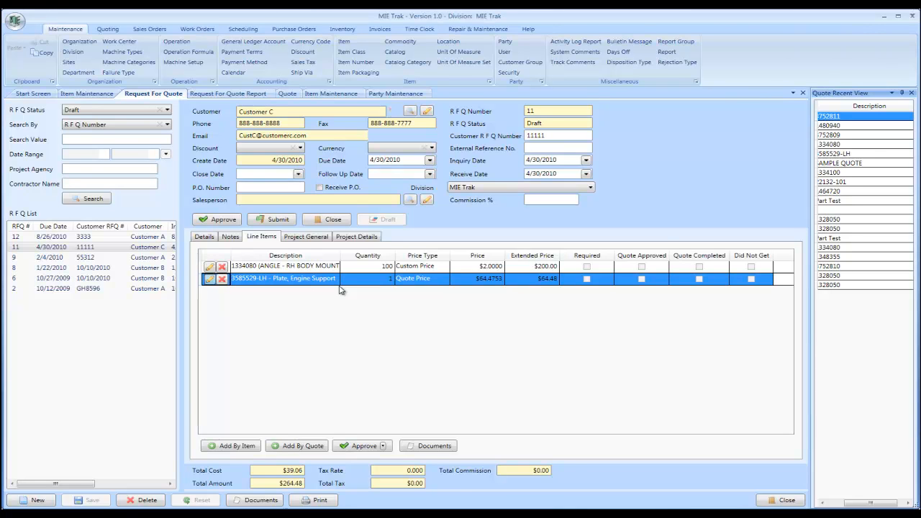
double_click(284, 279)
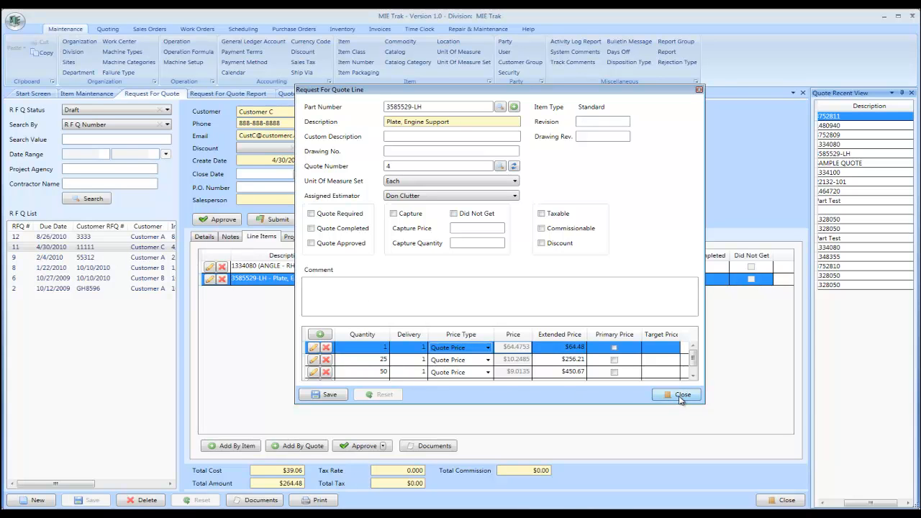
left_click(681, 394)
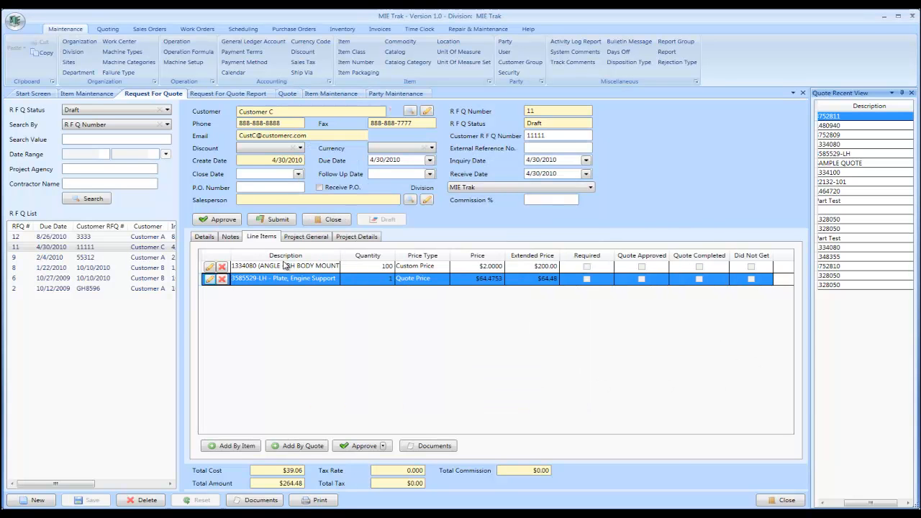
Return to RFQ 11's details and list the Request For Quote master reports for printing.
left_click(205, 236)
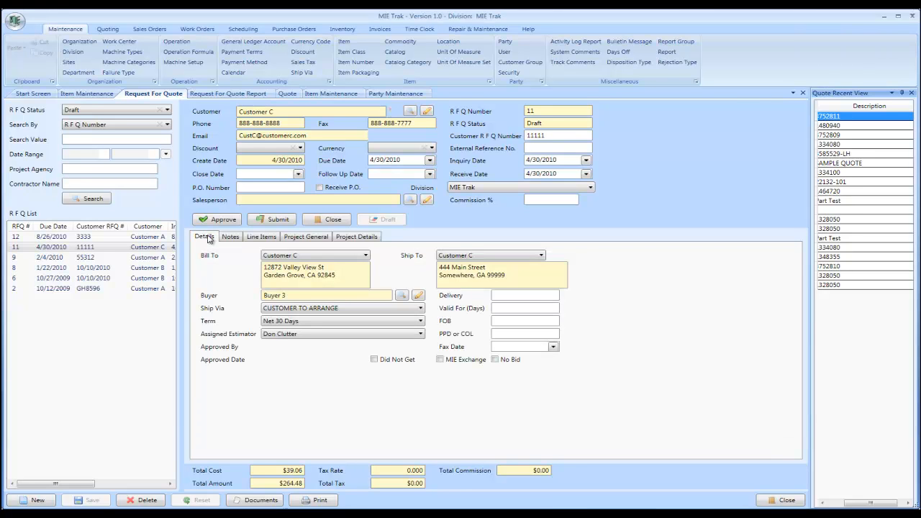
mouse_move(211, 246)
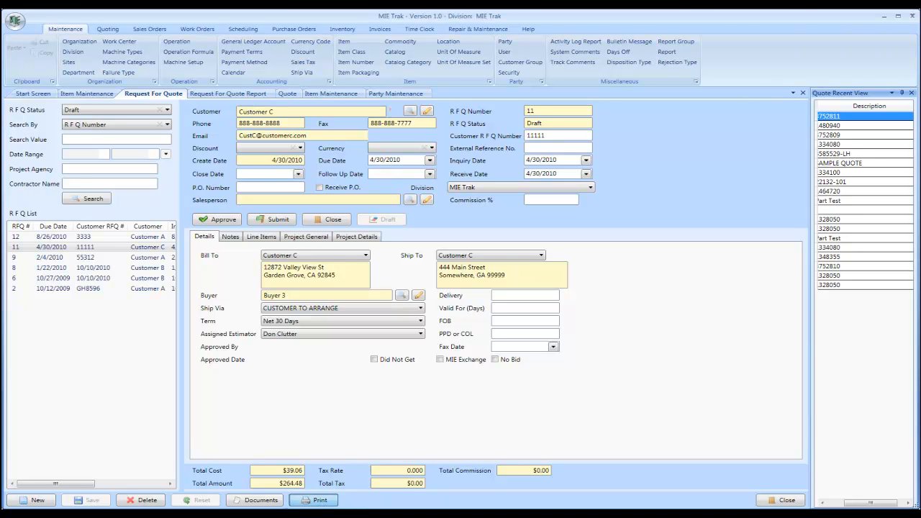
left_click(313, 499)
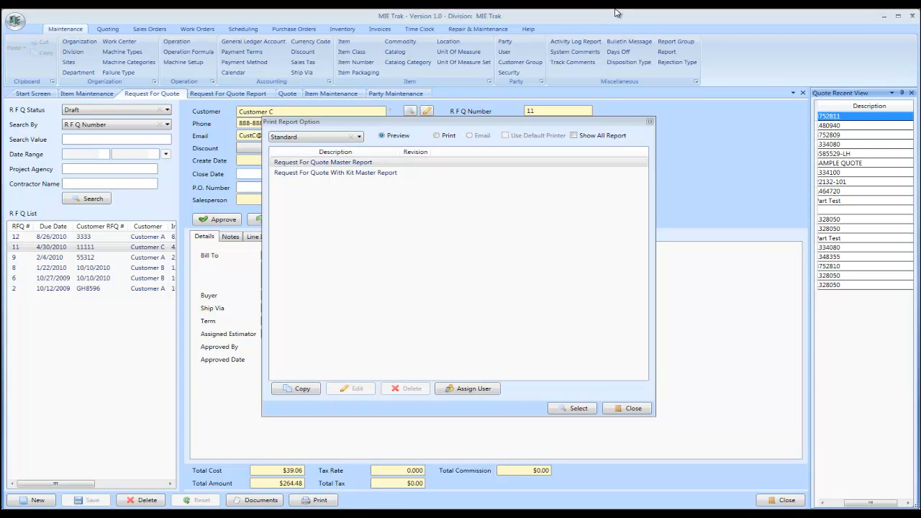
mouse_move(365, 324)
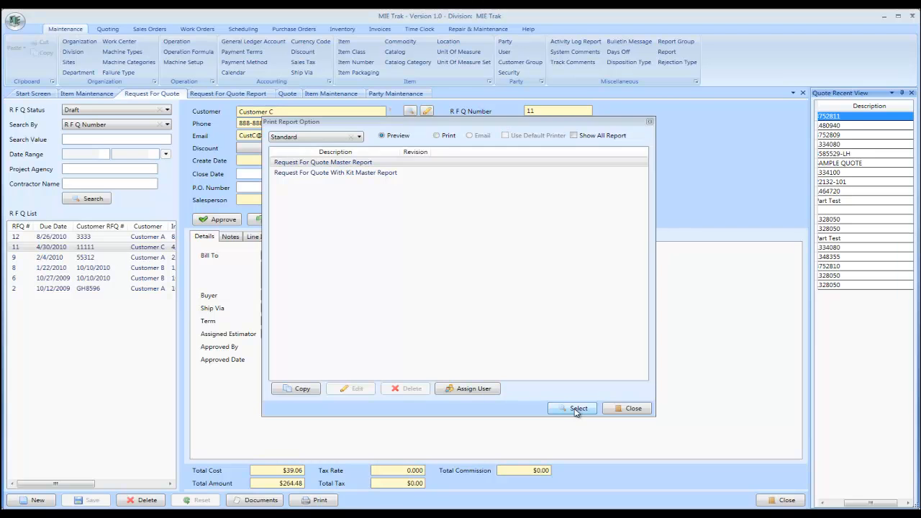
Select the Request For Quote Master Report to preview RFQ 11's quote letter.
left_click(572, 407)
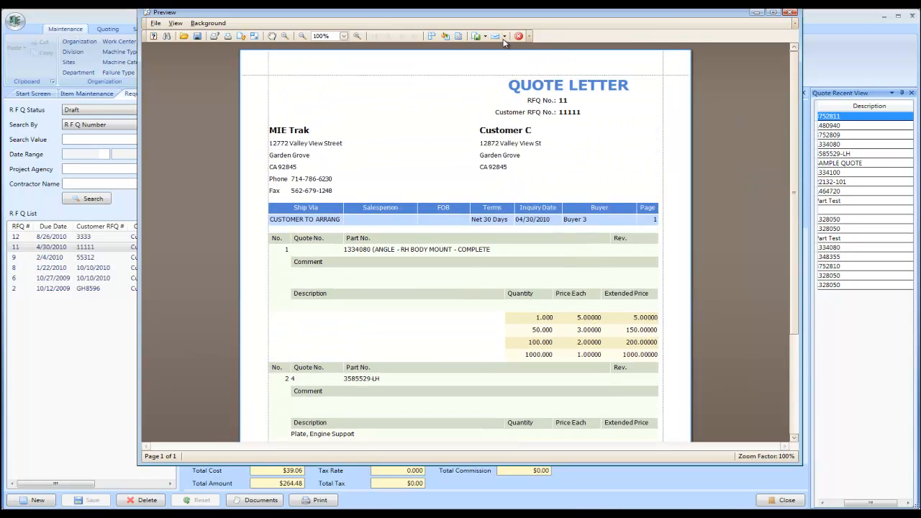
Close the quote letter preview and return to RFQ 11's general details.
left_click(518, 36)
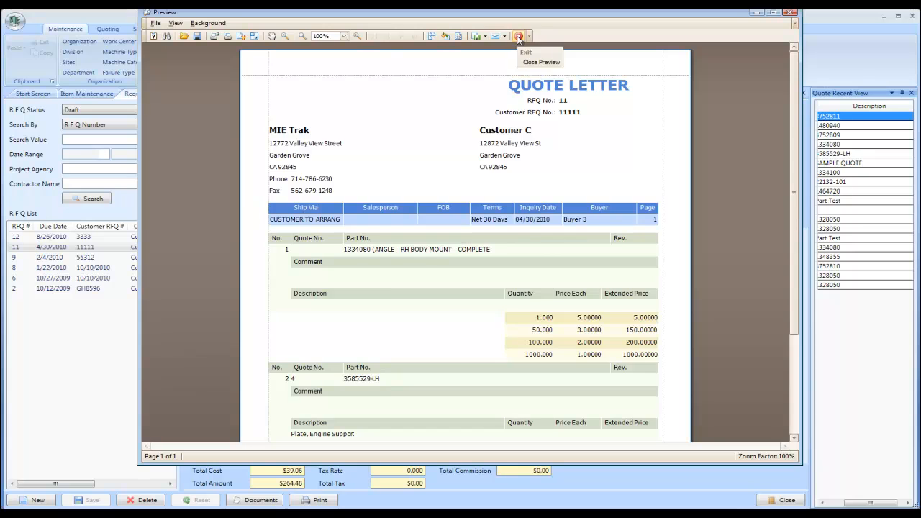
left_click(541, 61)
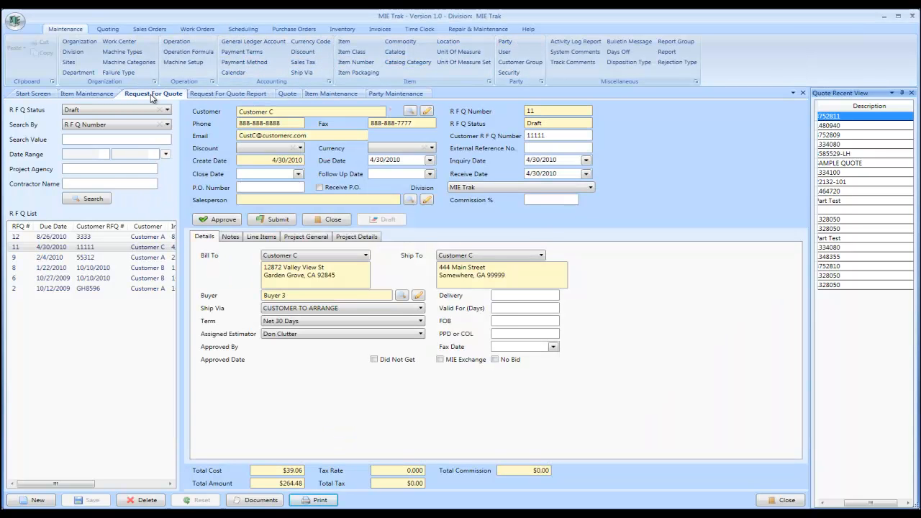
mouse_move(236, 99)
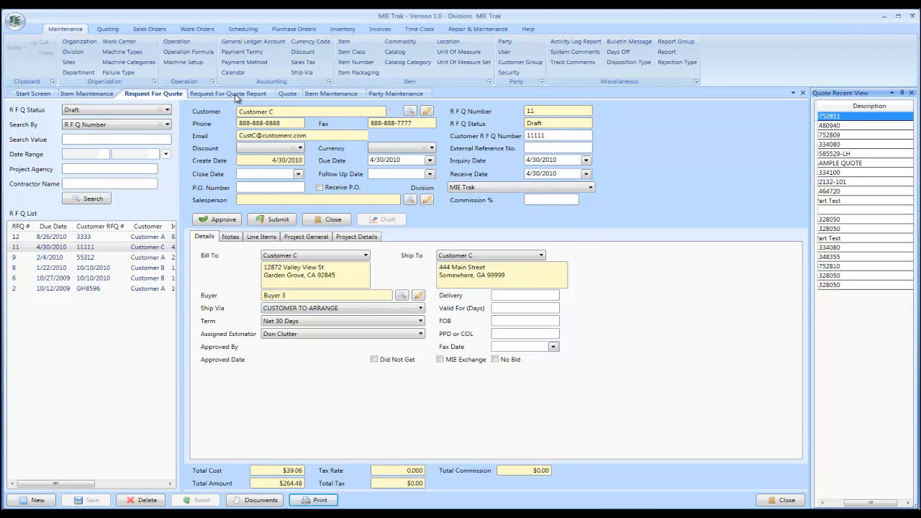
Open the Request For Quote Report listing six draft RFQs for Customers A through C.
left_click(229, 94)
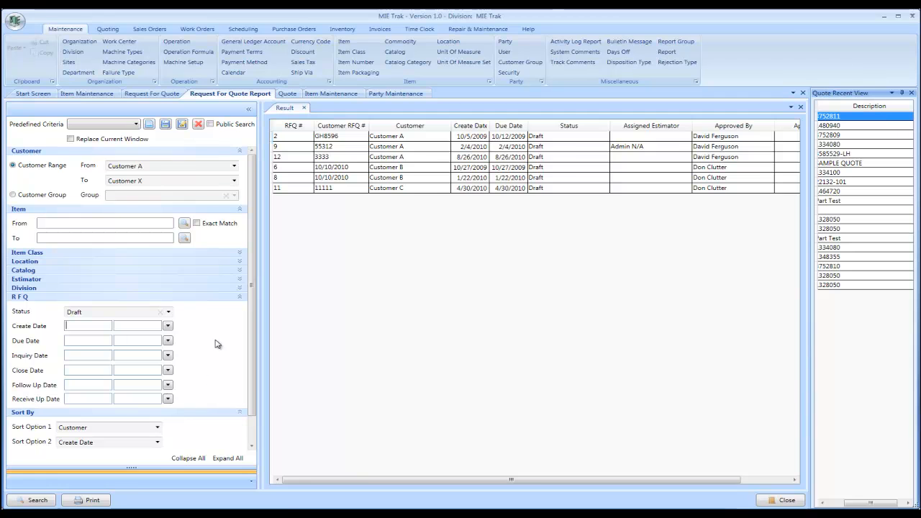
mouse_move(397, 146)
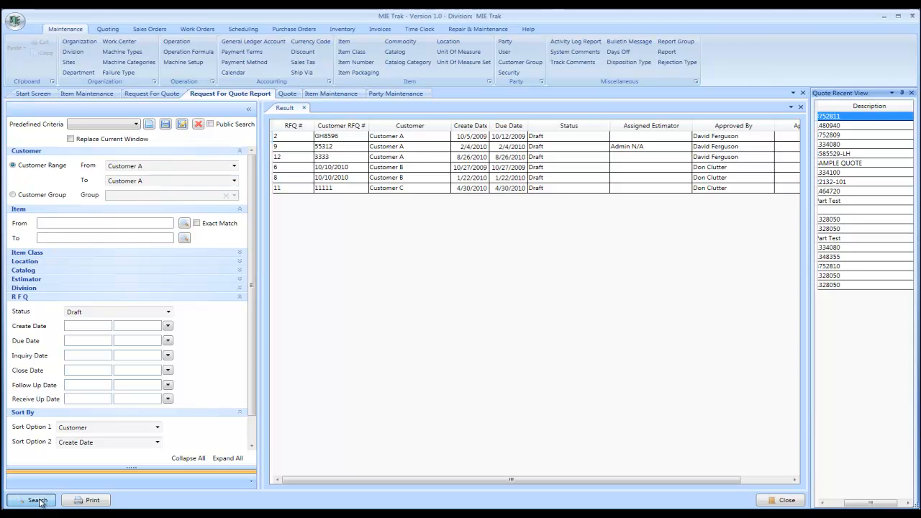
mouse_move(338, 121)
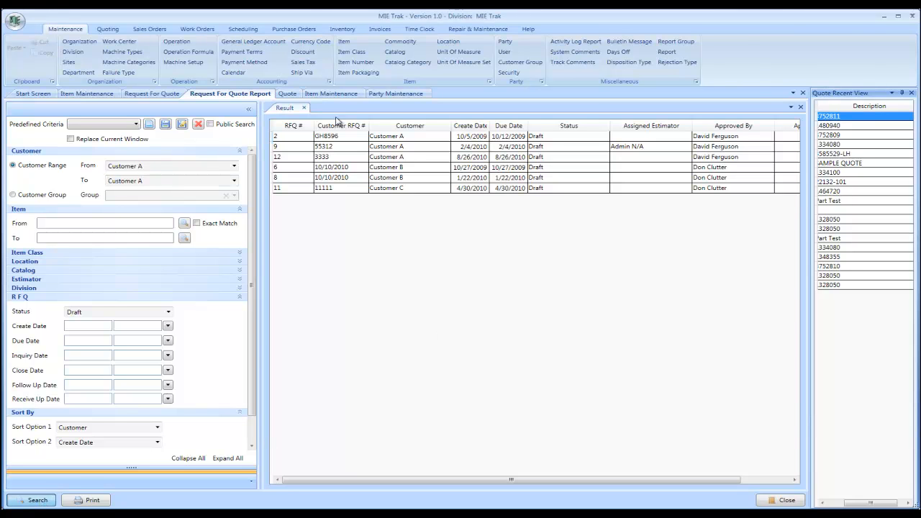
Run the report to list Customer A's draft RFQs 2, 9 and 12.
left_click(29, 500)
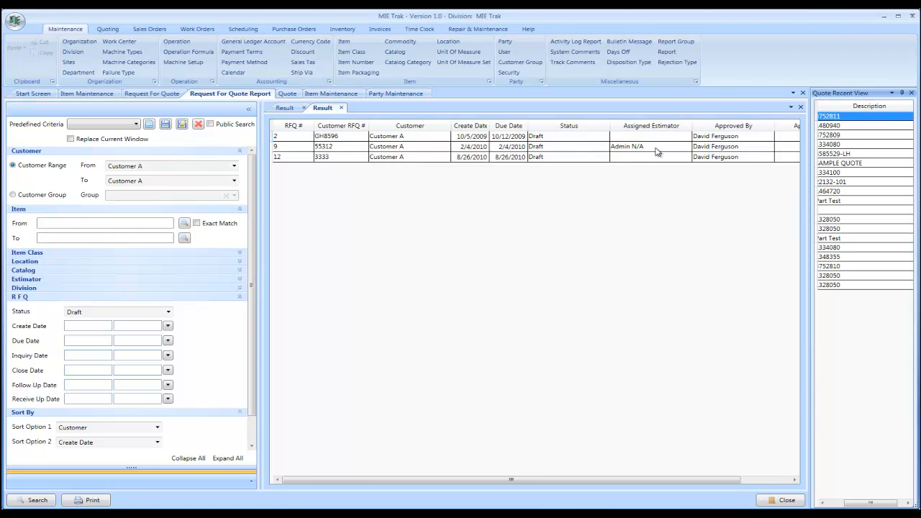
mouse_move(671, 165)
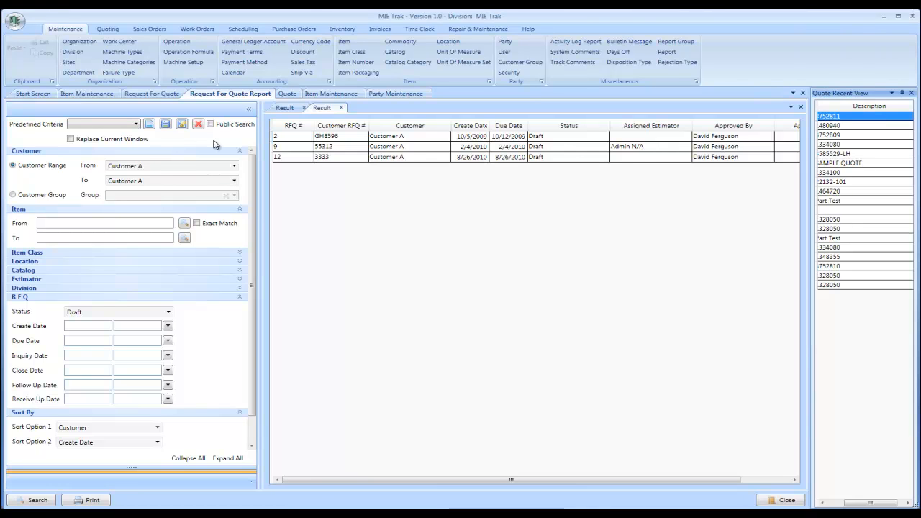
mouse_move(138, 141)
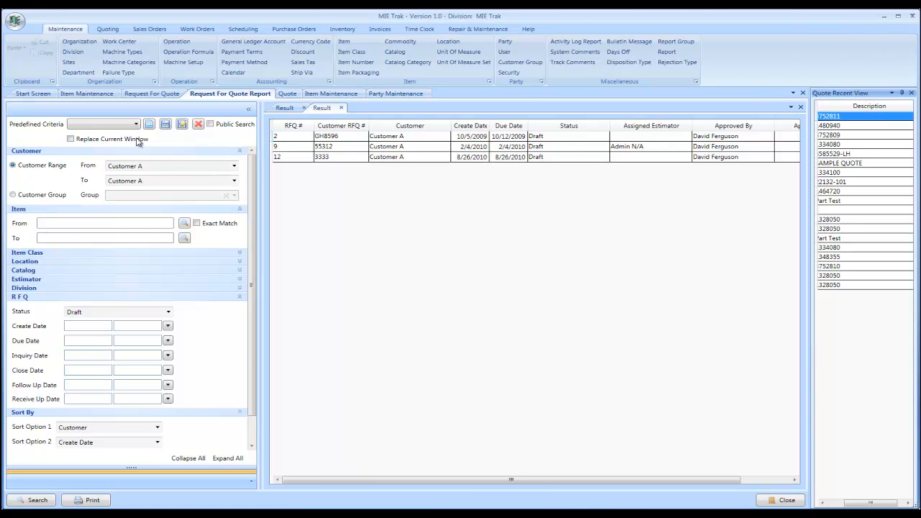
mouse_move(109, 146)
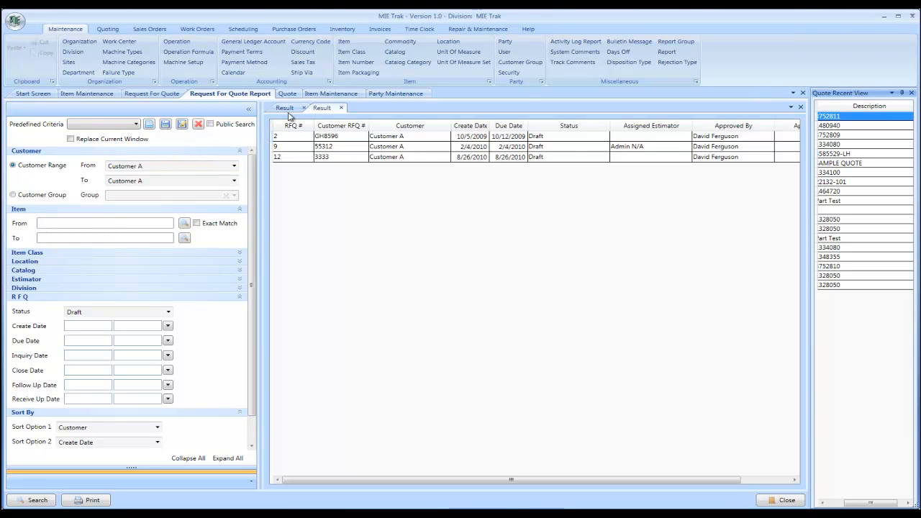
Open quote 5 for part 3752811, Bracket, Switch, Weldment, RH, for Customer C.
left_click(287, 94)
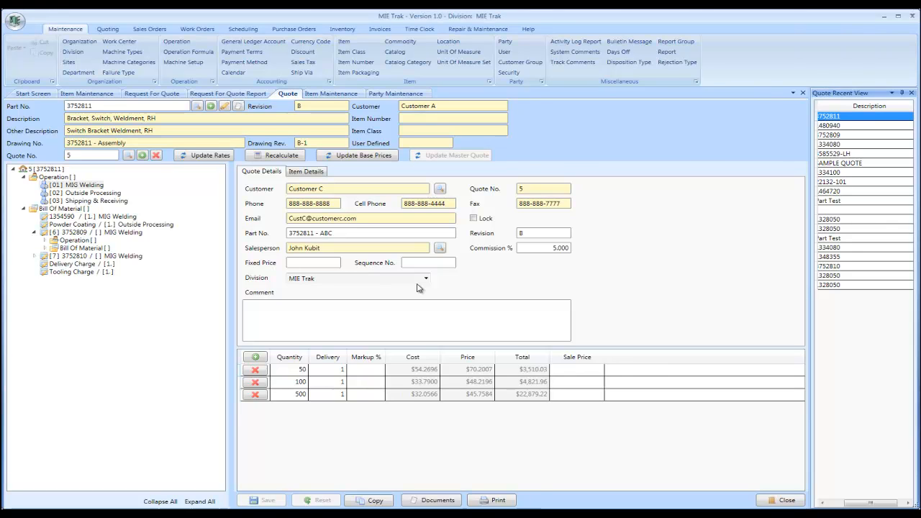
mouse_move(505, 214)
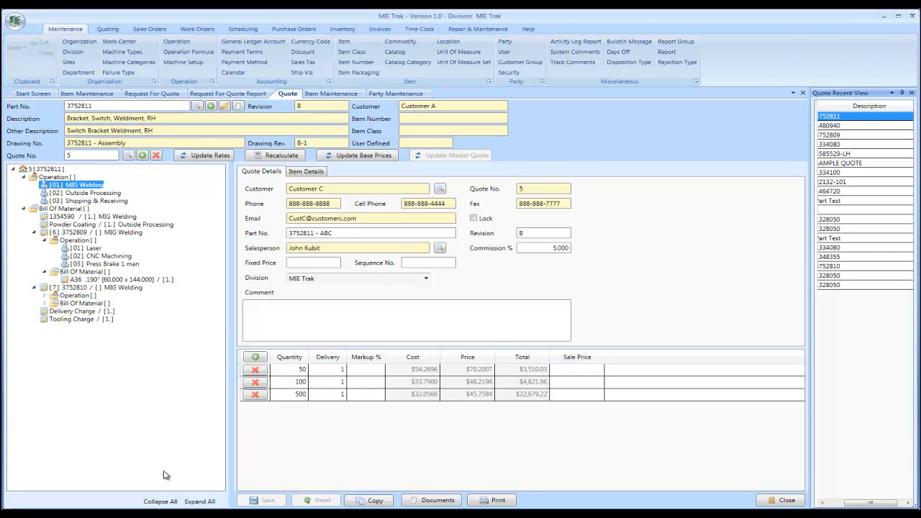
Collapse and expand the full quote tree, then show the MIG welding, outside processing and shipping operations.
left_click(161, 502)
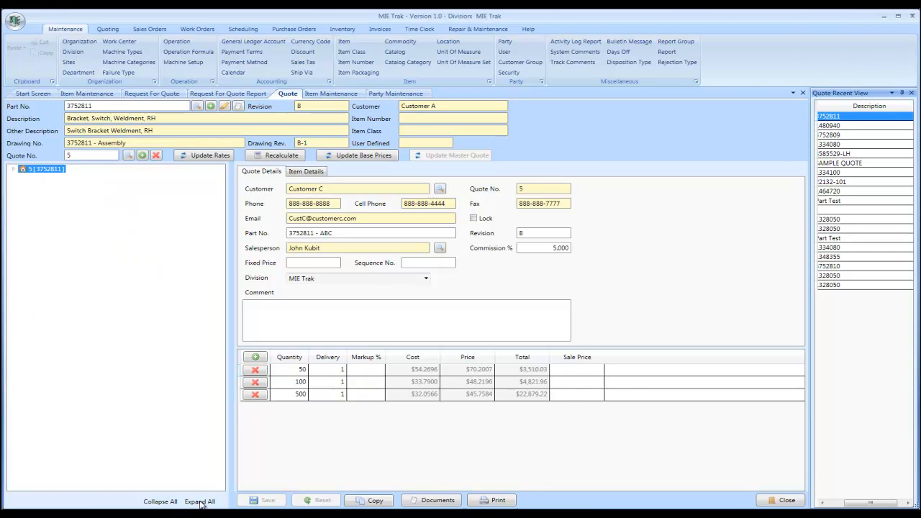
left_click(200, 501)
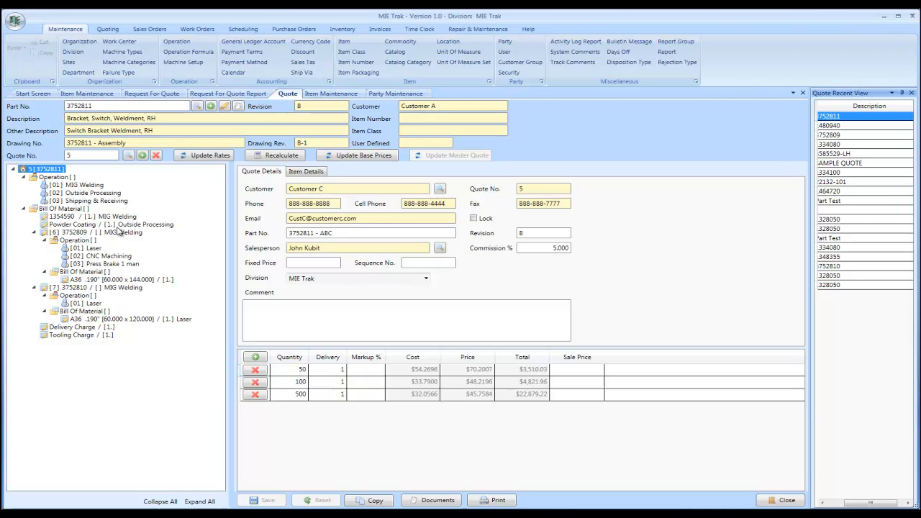
left_click(72, 185)
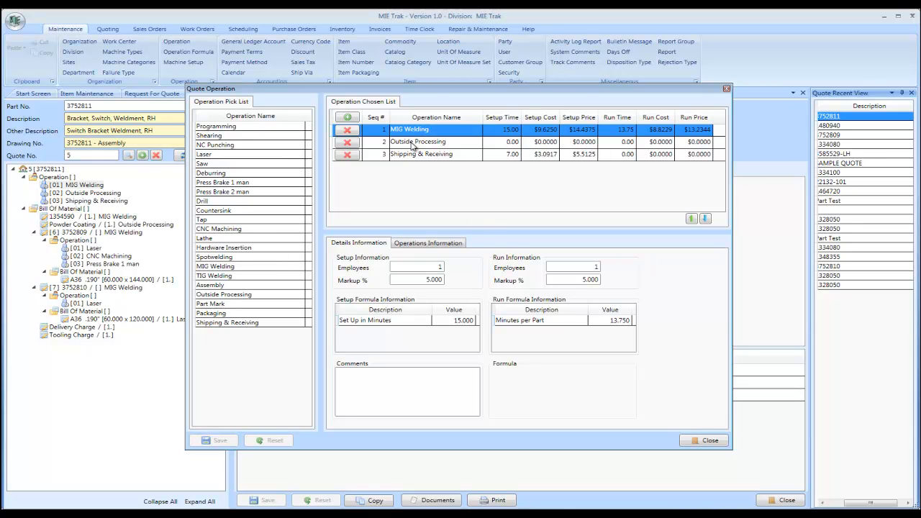
Review Shipping & Receiving's sell, profit and overhead rates, then close the operation editor.
left_click(435, 153)
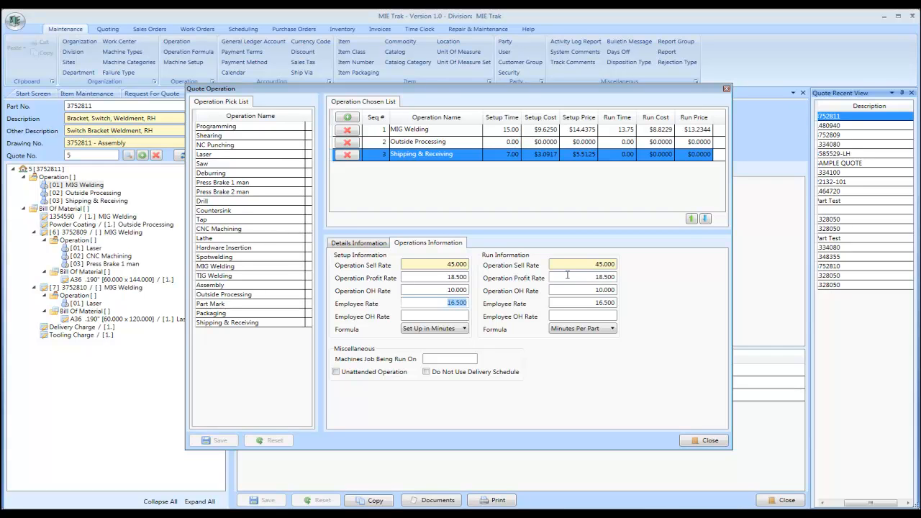
mouse_move(599, 351)
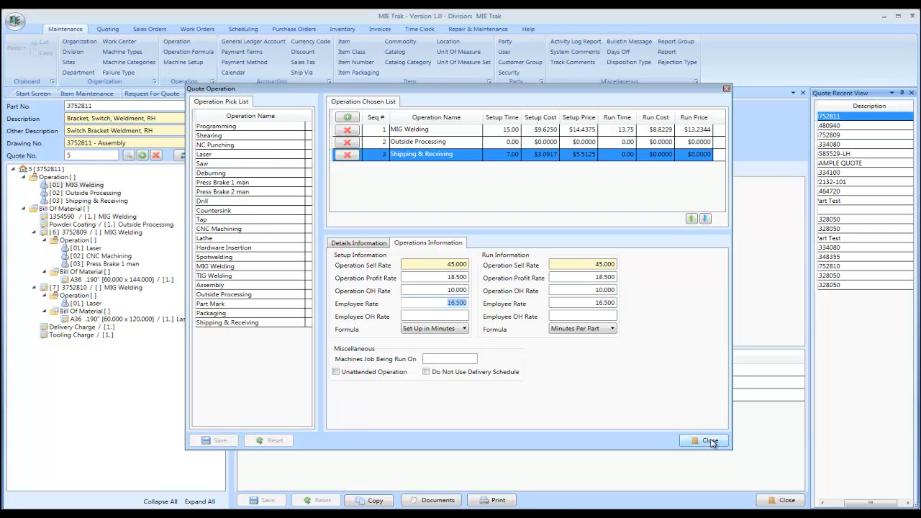
mouse_move(716, 440)
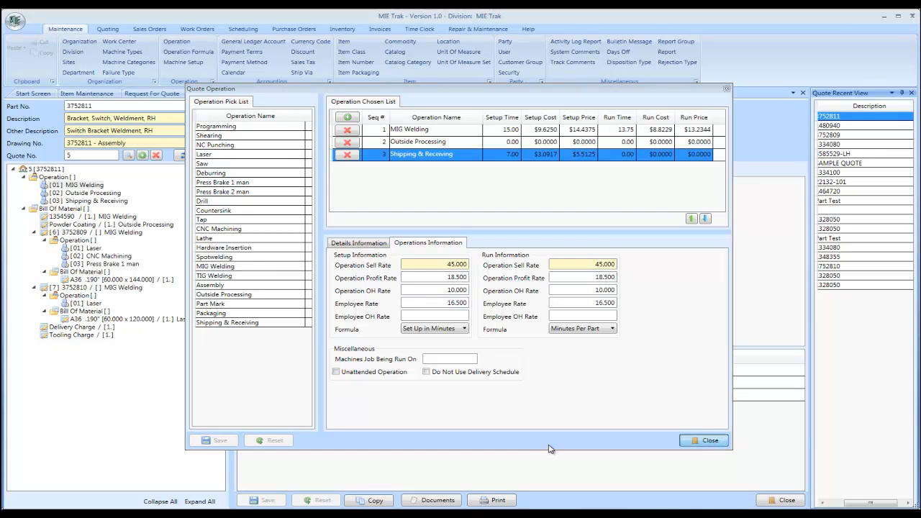
left_click(703, 441)
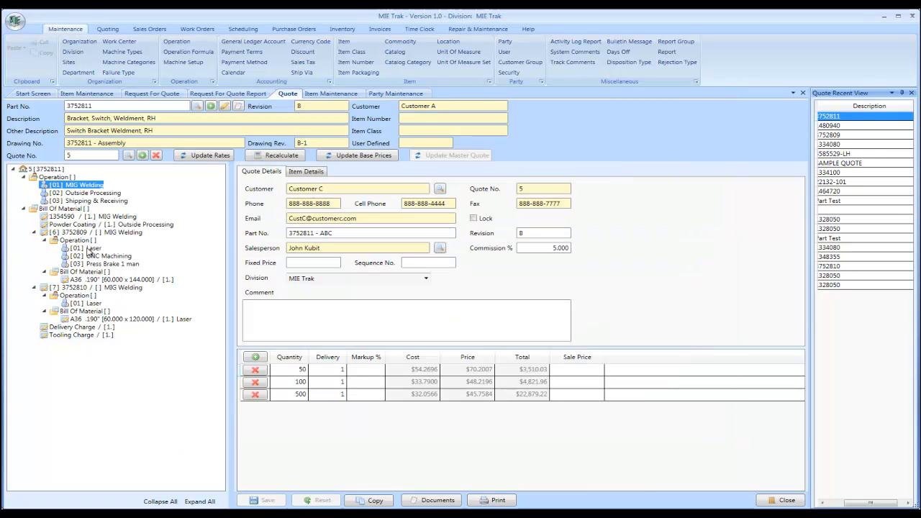
mouse_move(86, 220)
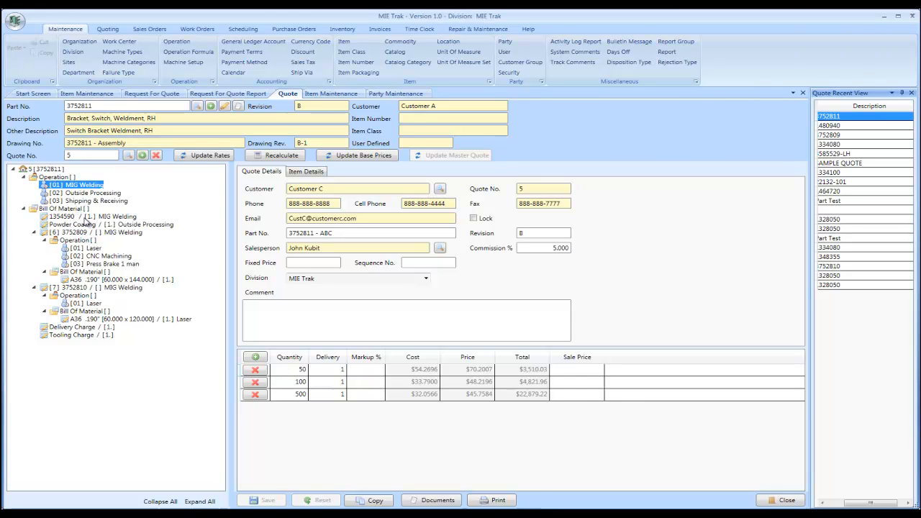
Review handle part 1354590's material detail, then open quote 5's six-component bill of material list.
left_click(89, 215)
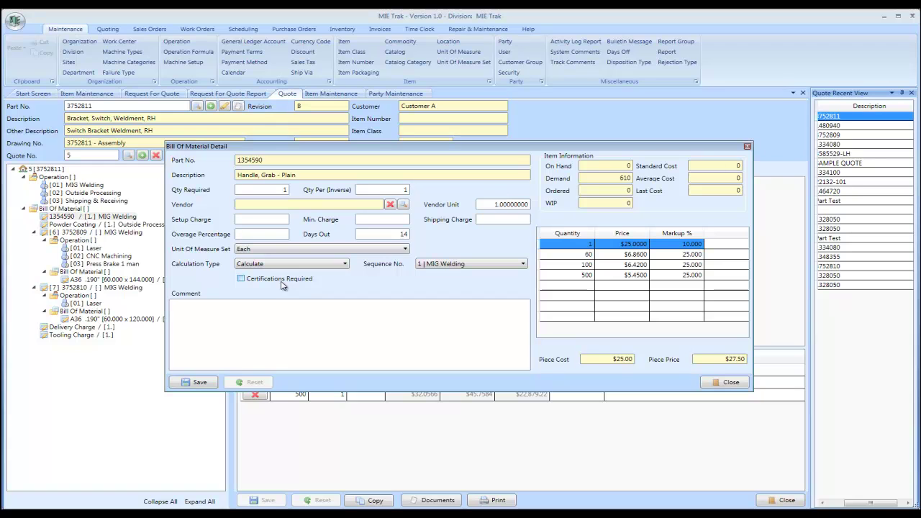
left_click(319, 308)
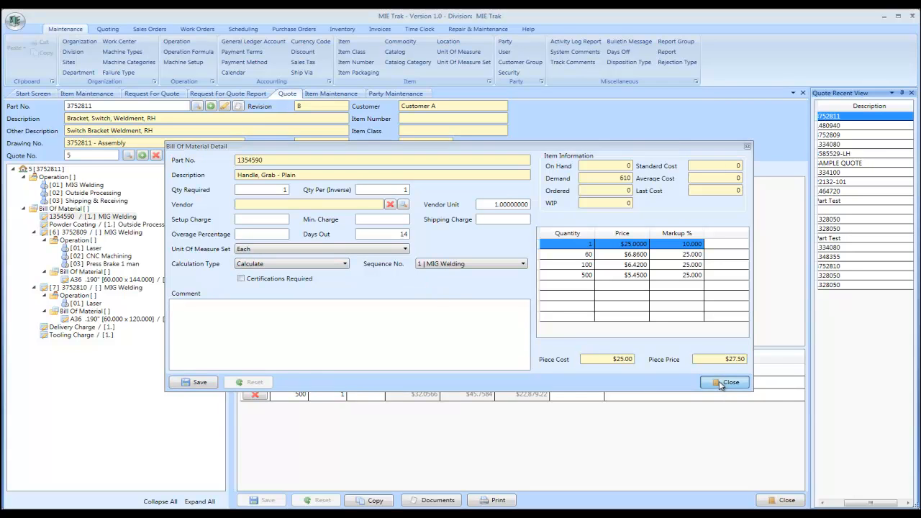
left_click(725, 383)
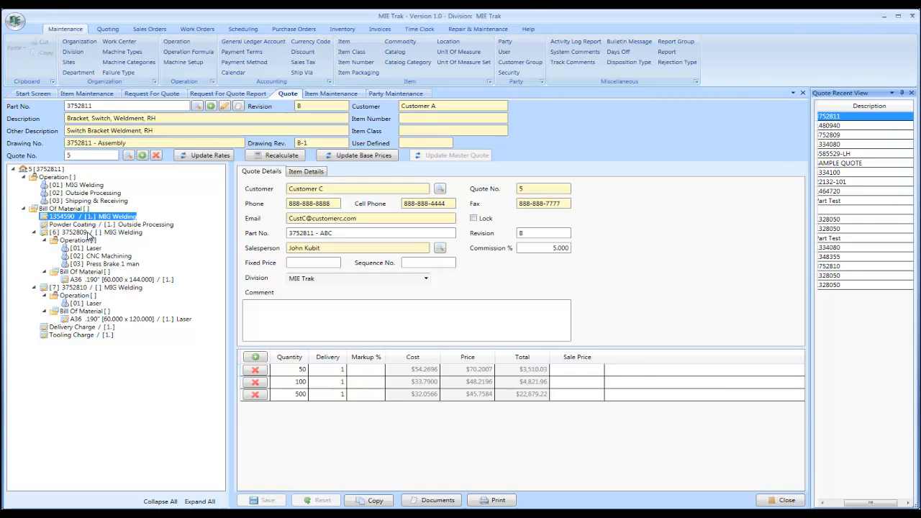
left_click(54, 208)
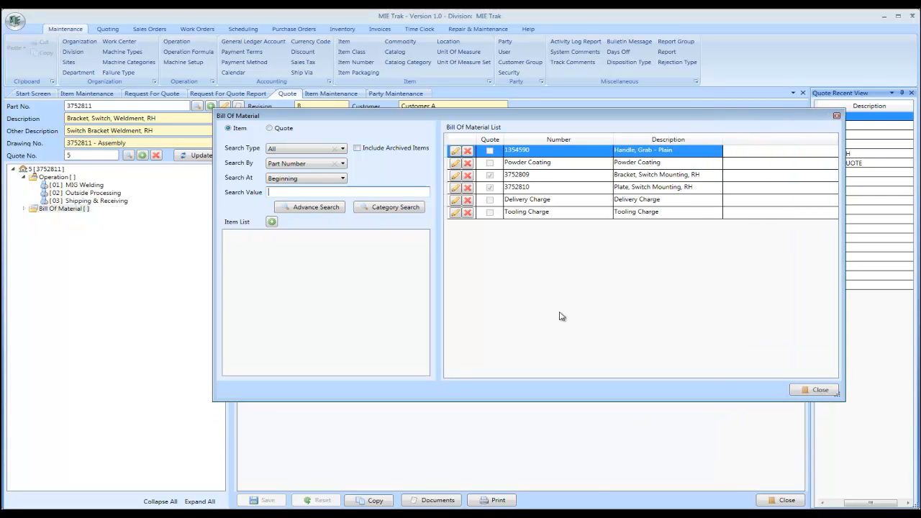
left_click(528, 174)
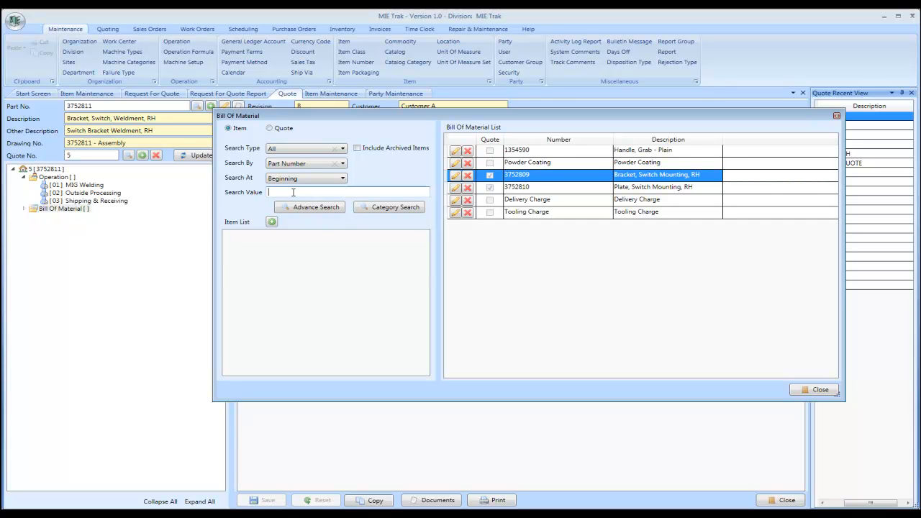
Search part numbers for 'p', save Programming Charge into the bill of material, and close the list.
left_click(271, 221)
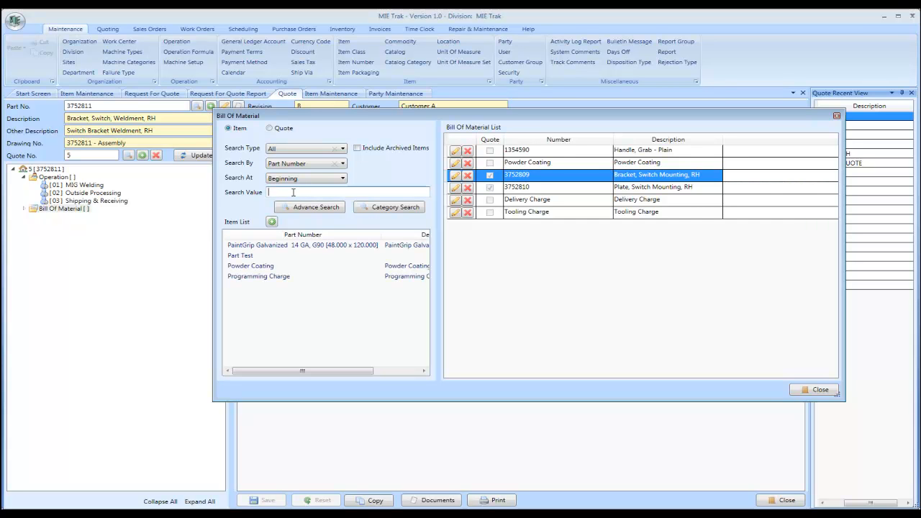
type("p")
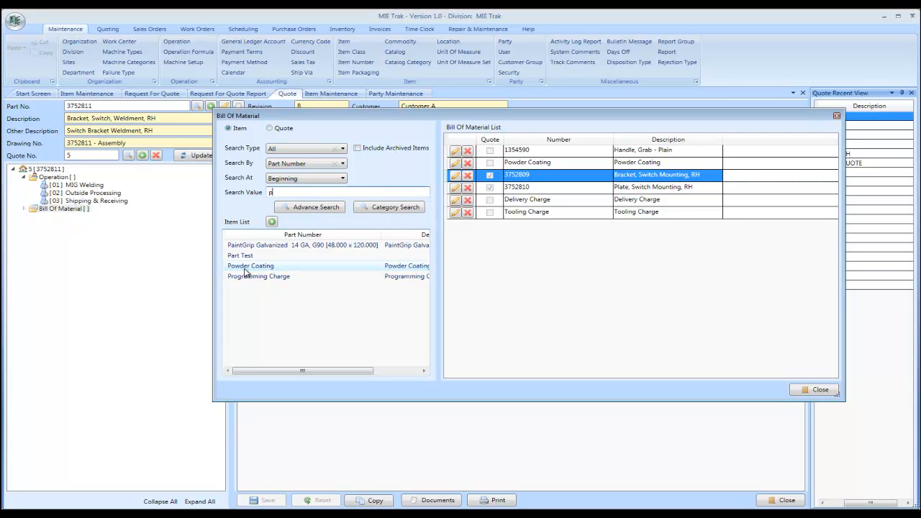
left_click(258, 275)
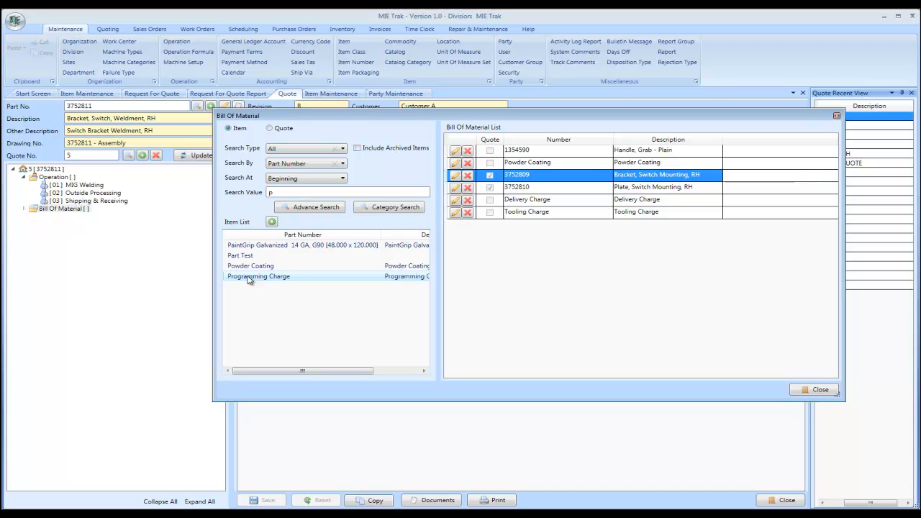
mouse_move(297, 278)
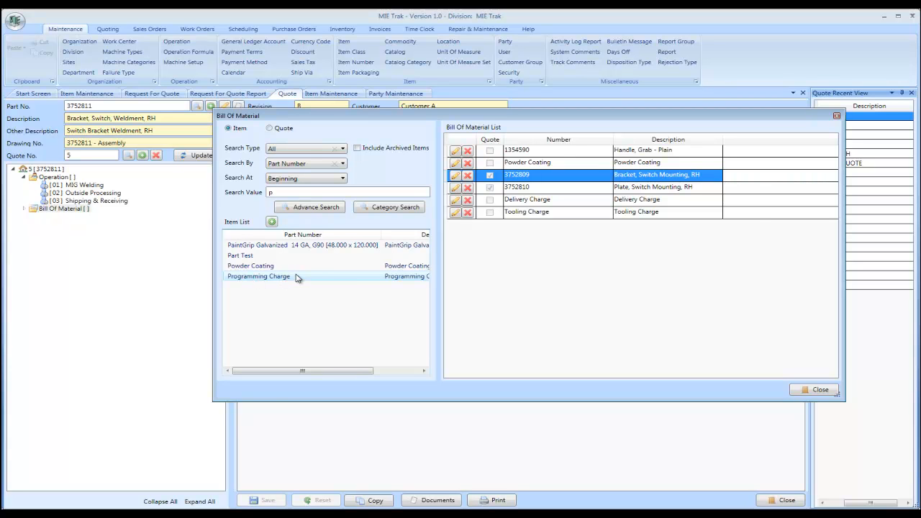
double_click(258, 276)
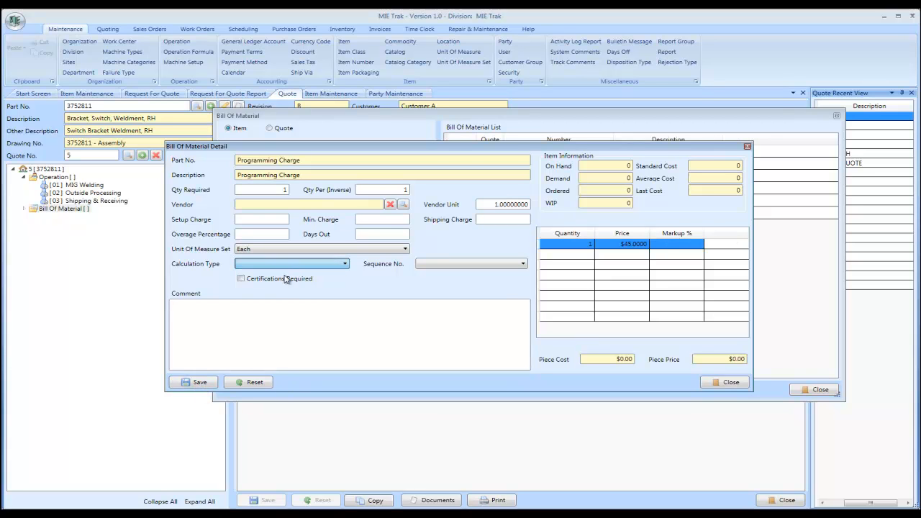
left_click(192, 382)
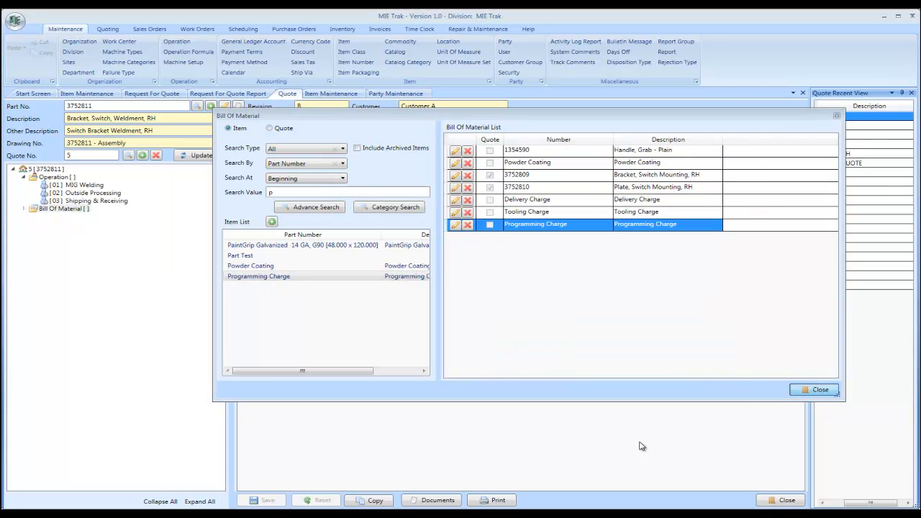
left_click(817, 389)
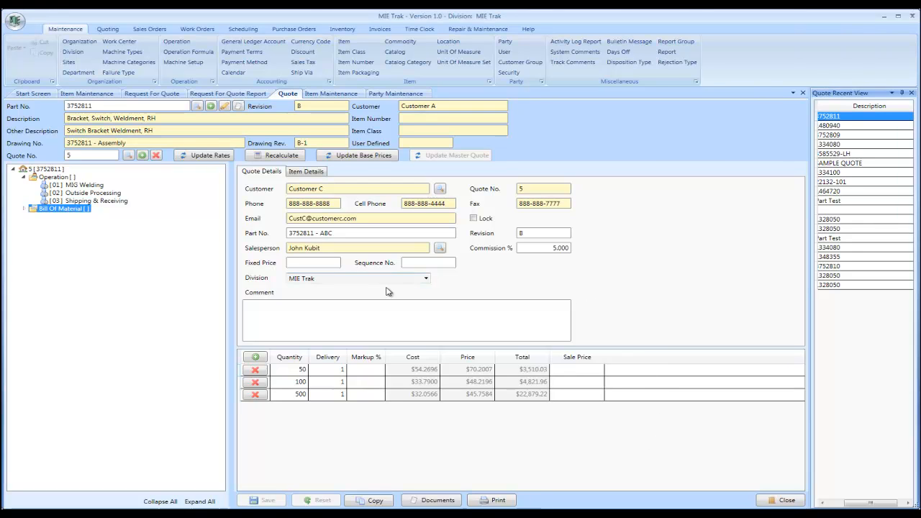